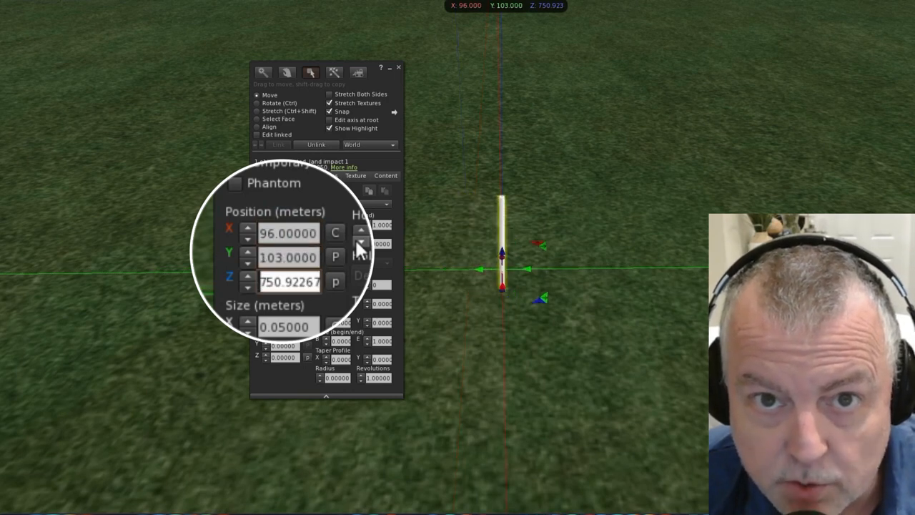
Round the hinge's position to 96, 103, 752 and set its colour to black
{"action": "left_click", "coordinate": [289, 281]}
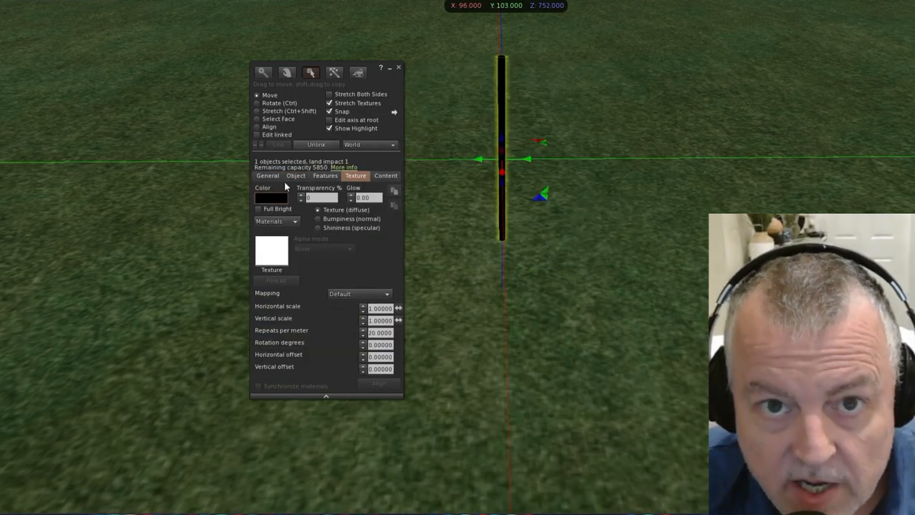
{"action": "left_click", "coordinate": [295, 174]}
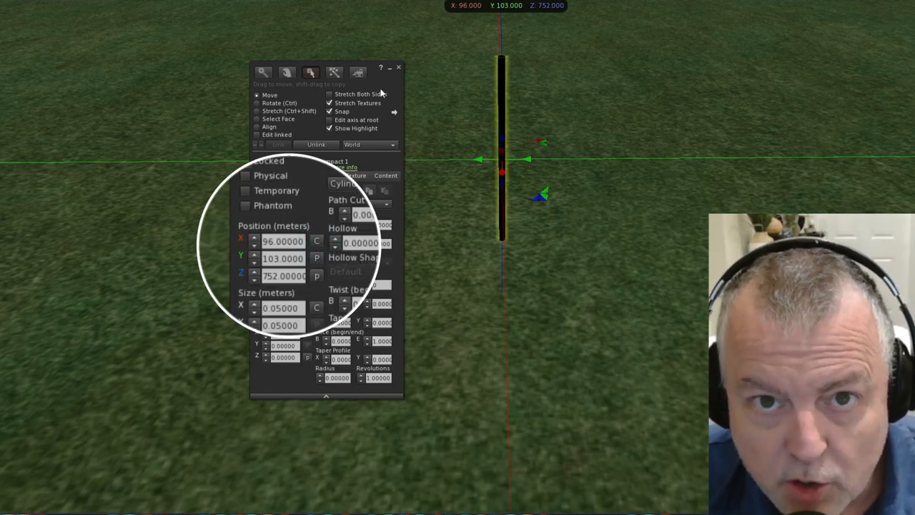
{"action": "left_click", "coordinate": [397, 67]}
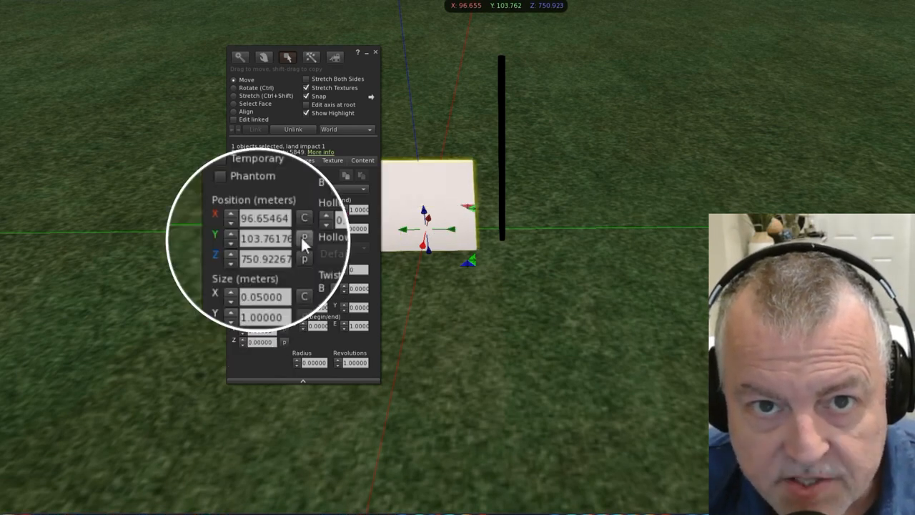
Place the door panel at 96, 103, 752 and link it with the hinge into one object
{"action": "left_click", "coordinate": [304, 237]}
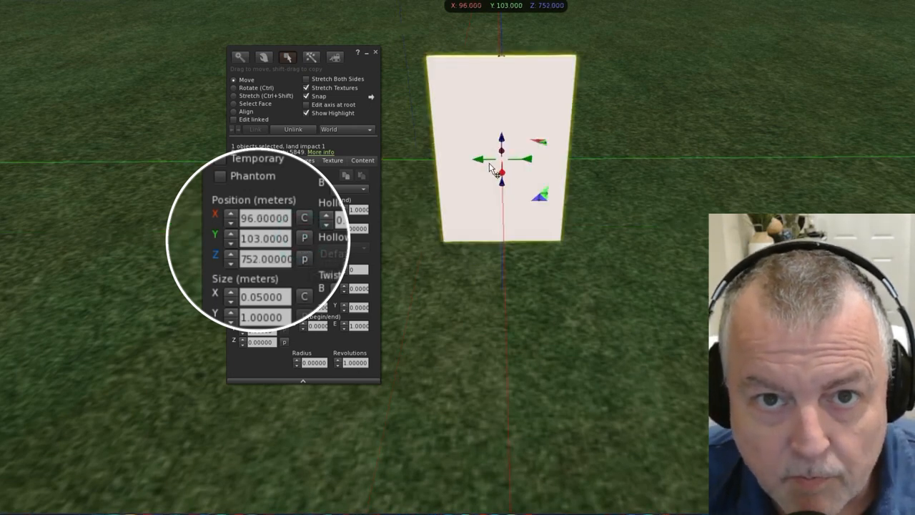
{"action": "left_click", "coordinate": [264, 237]}
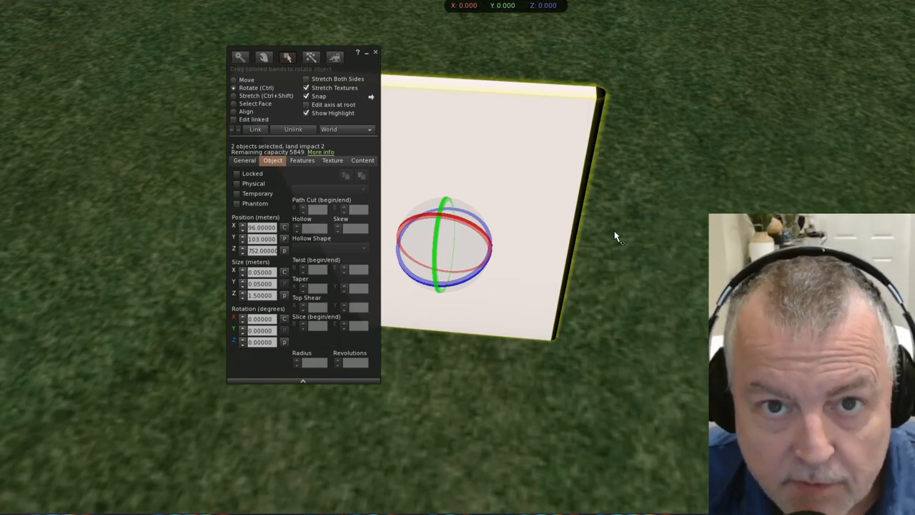
{"action": "left_click", "coordinate": [235, 81]}
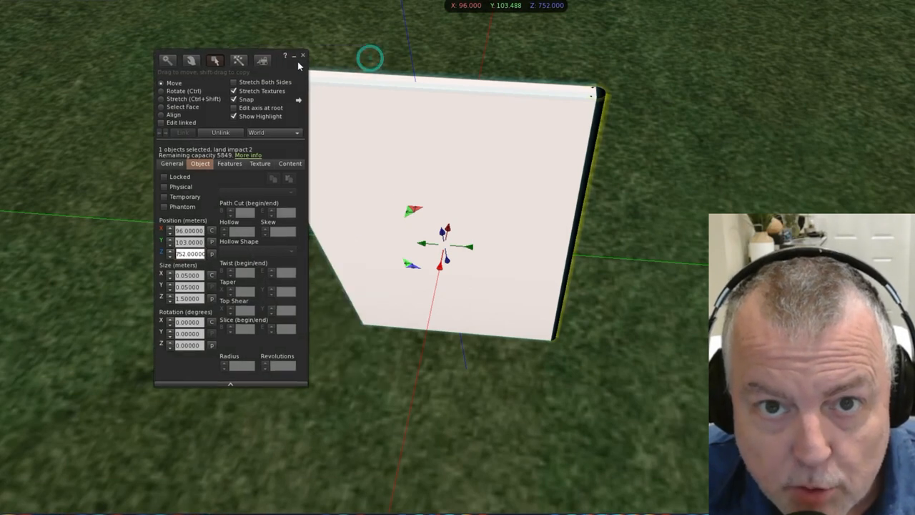
Create a new script in the door's contents, name it Door Script and open it
{"action": "left_click", "coordinate": [289, 164]}
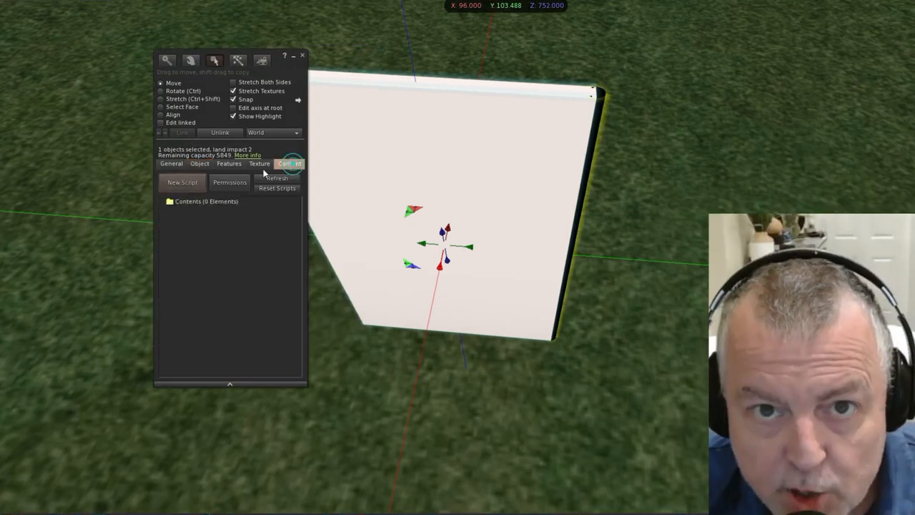
{"action": "left_click", "coordinate": [183, 182]}
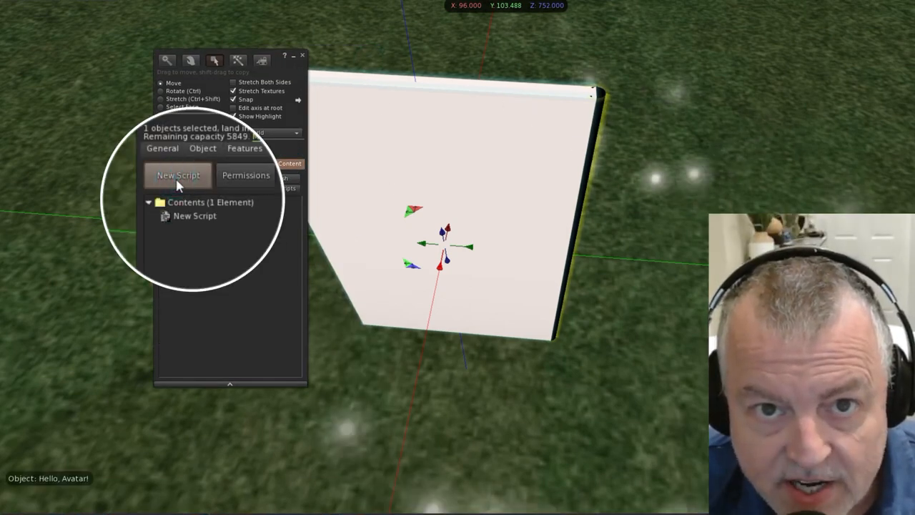
{"action": "left_click", "coordinate": [194, 216]}
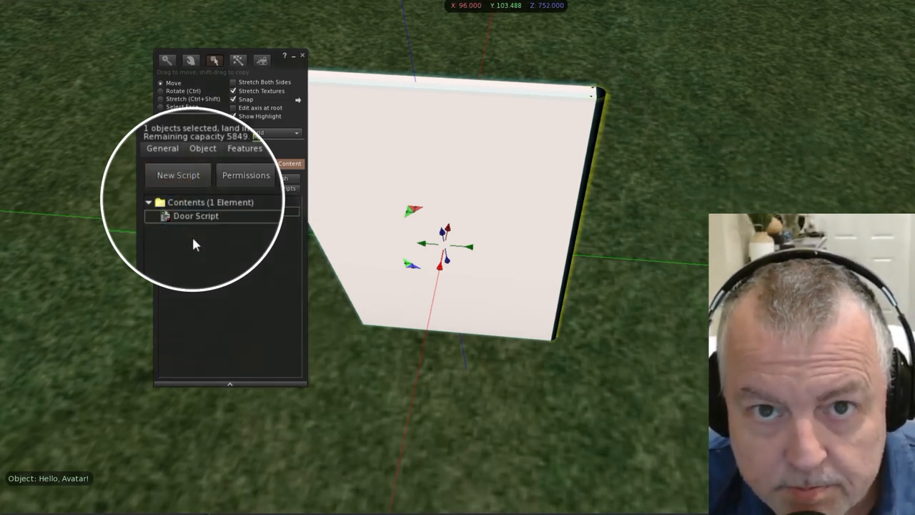
{"action": "double_click", "coordinate": [194, 216]}
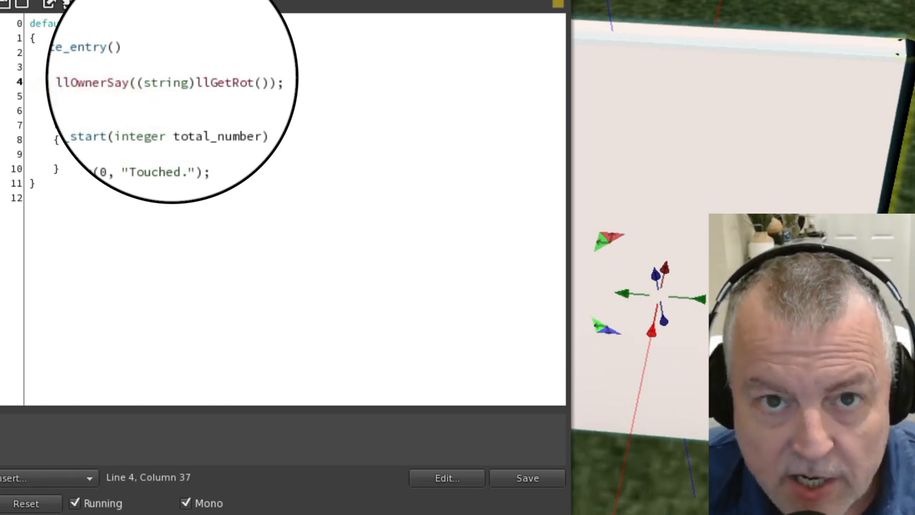
Add llOwnerSay((string)llGetRot()) in state_entry and save the compiled script
{"action": "left_click", "coordinate": [527, 477]}
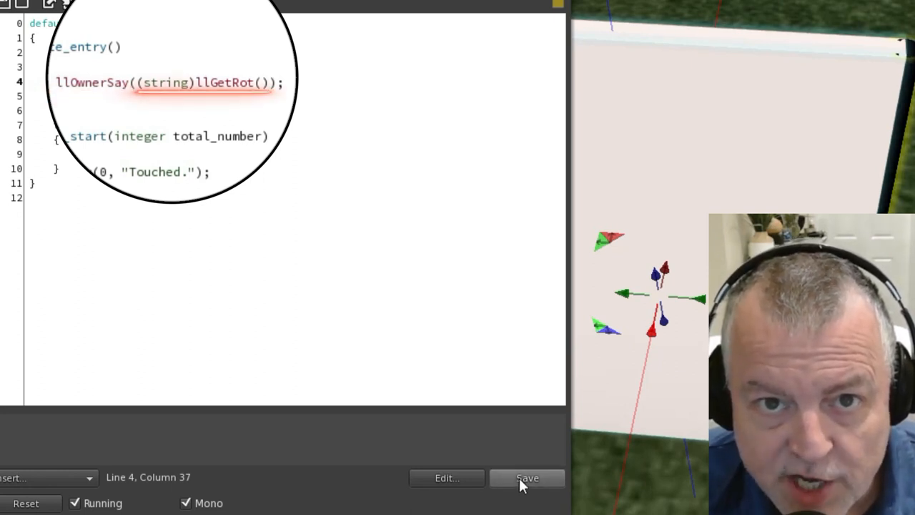
{"action": "left_click", "coordinate": [526, 477]}
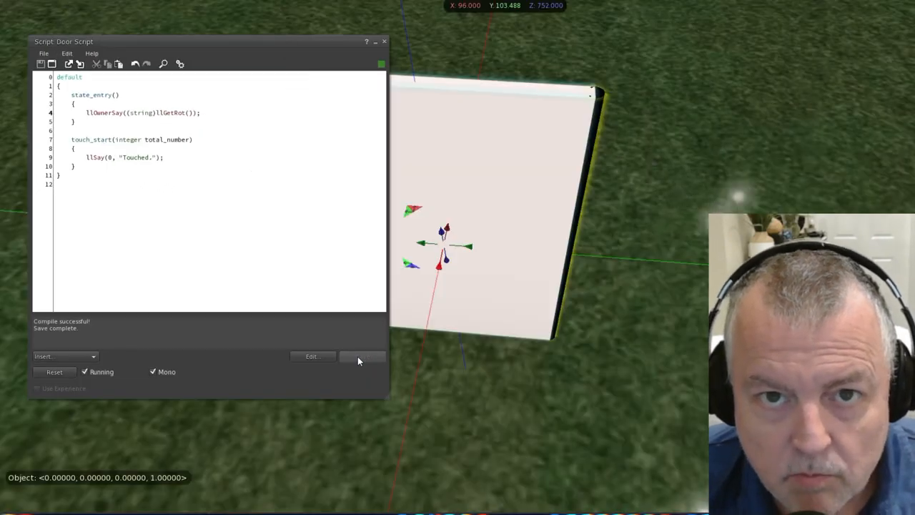
{"action": "left_click", "coordinate": [364, 356]}
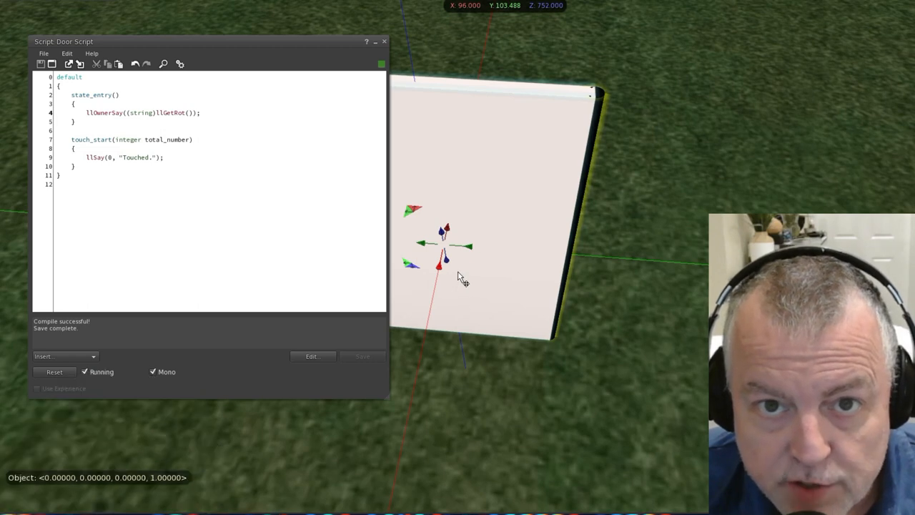
Set the door's Z rotation to -110 degrees to swing it open
{"action": "left_click", "coordinate": [461, 275]}
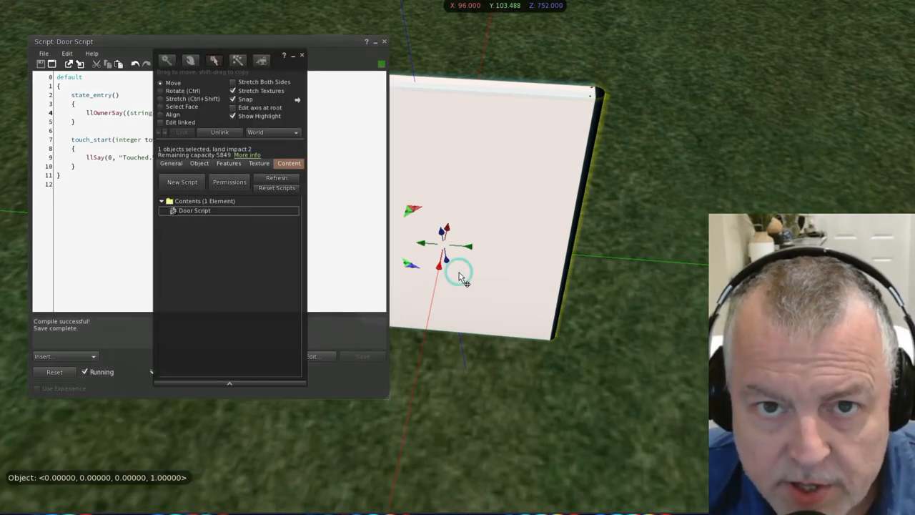
{"action": "left_click", "coordinate": [200, 163]}
{"action": "type", "text": "-70.00000"}
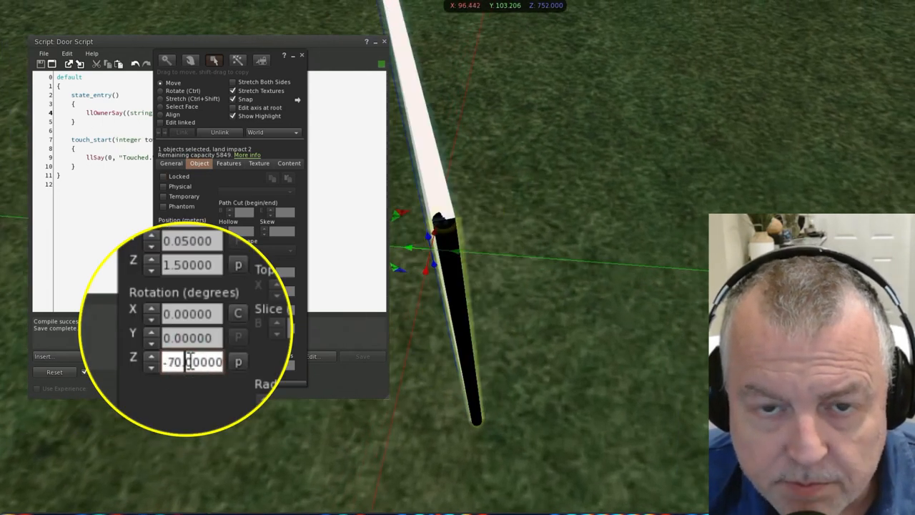
{"action": "type", "text": "-110.0000"}
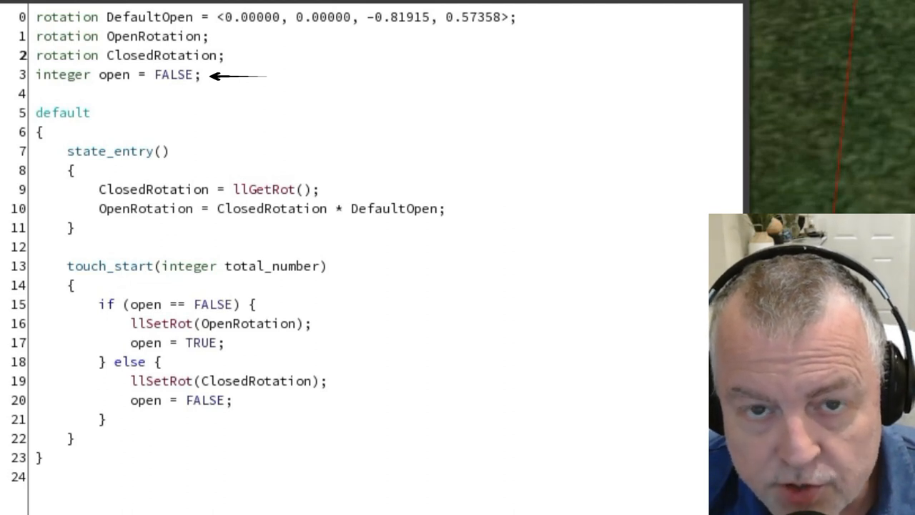
Rewrite Door Script with open/closed rotation variables and a touch_start toggling llSetRot
{"action": "double_click", "coordinate": [172, 74]}
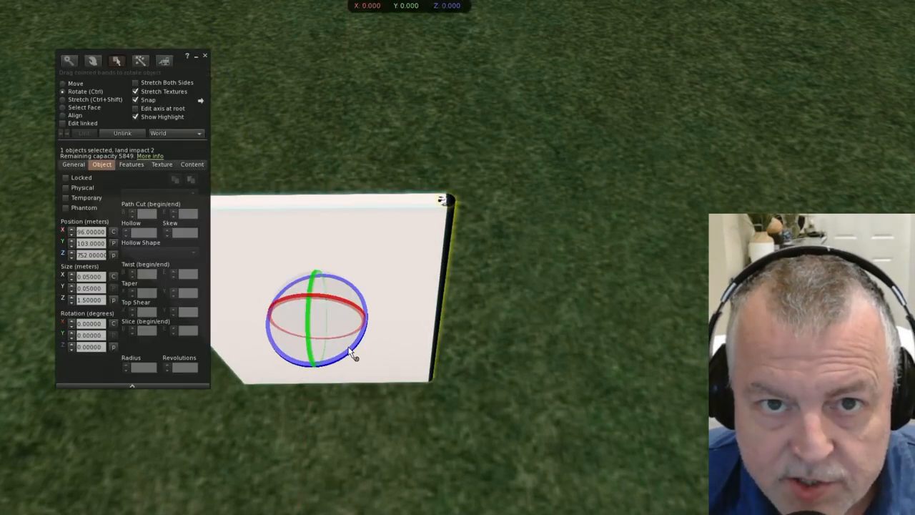
Close the Edit window and touch the door so it swings open
{"action": "left_click", "coordinate": [66, 83]}
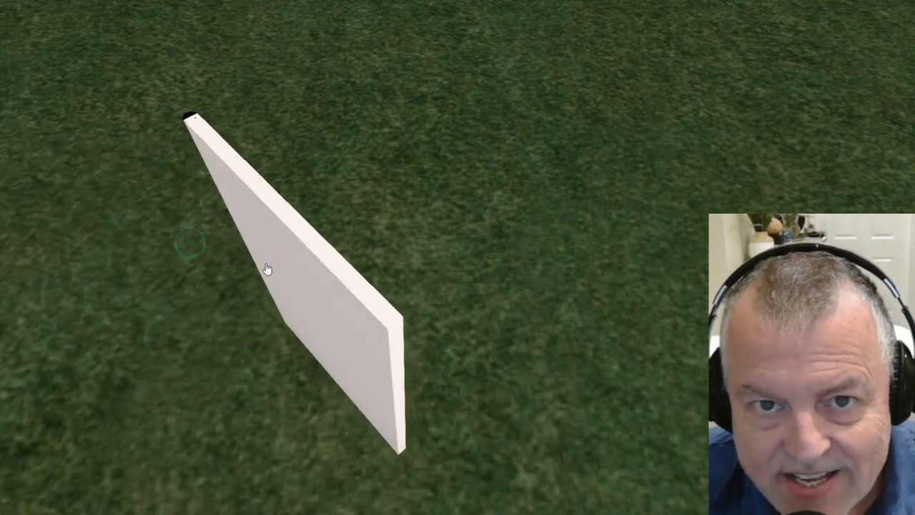
{"action": "mouse_move", "coordinate": [279, 259]}
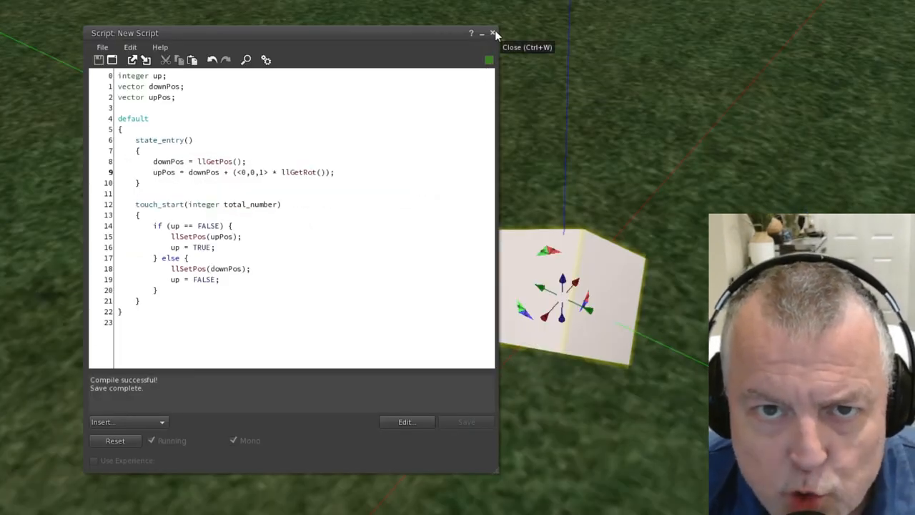
Save the box's downPos/upPos llSetPos toggle script and close the script window
{"action": "left_click", "coordinate": [494, 32]}
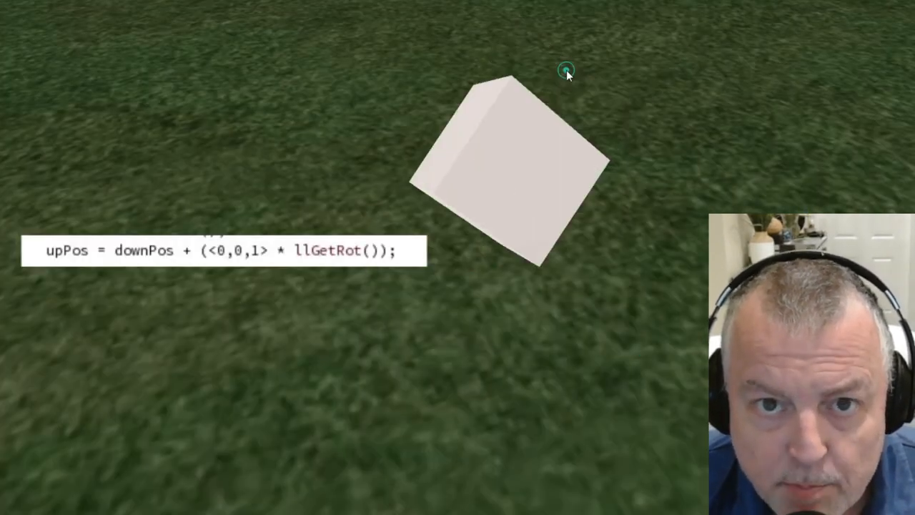